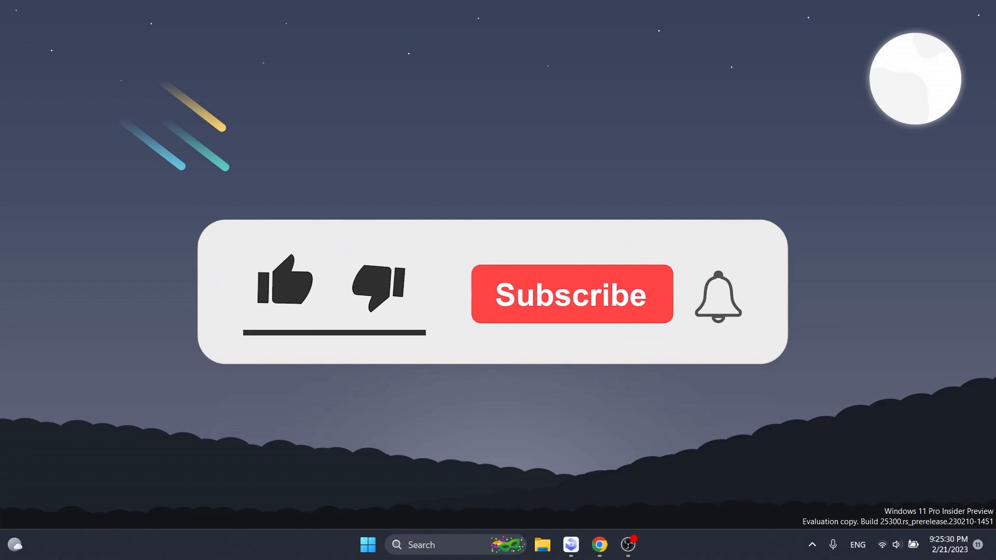
Launch PassFab FixUWin and move from the Windows Repair overview to the boot disk creation page.
{"action": "left_click", "coordinate": [285, 281]}
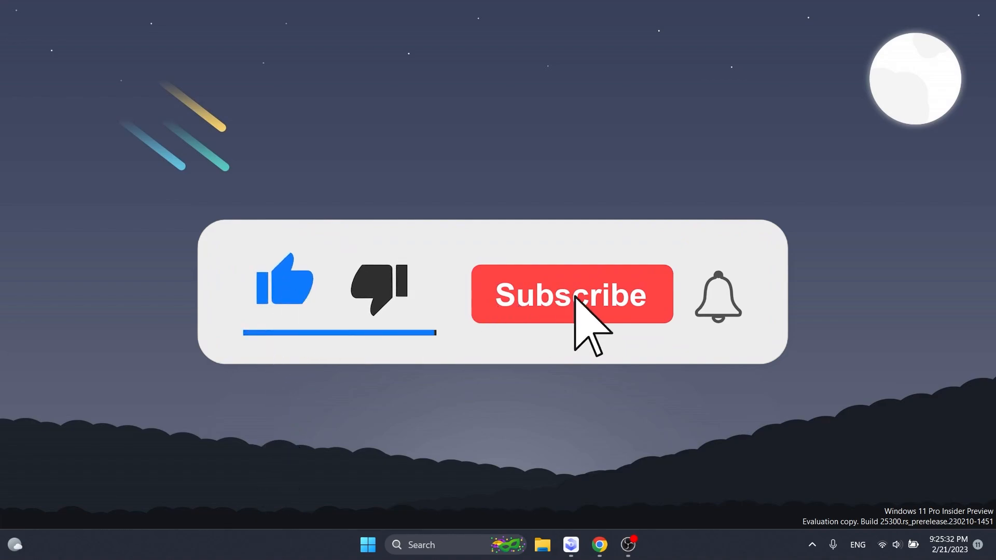
{"action": "left_click", "coordinate": [570, 293]}
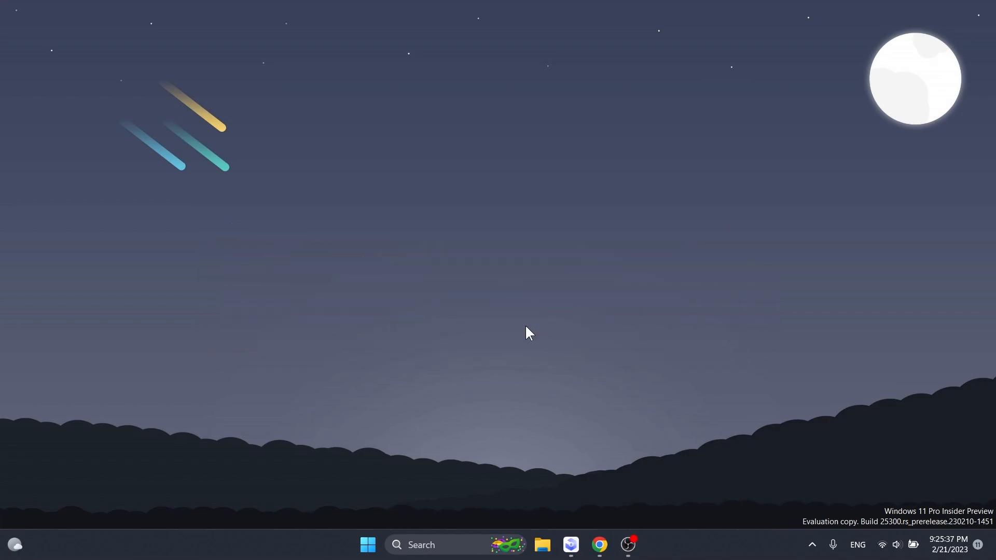
{"action": "left_click", "coordinate": [598, 545]}
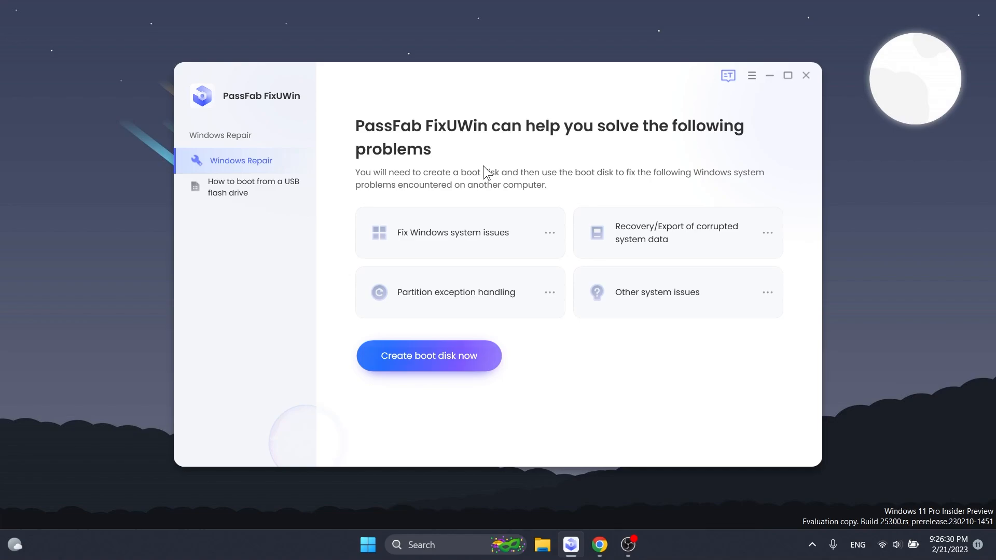
{"action": "mouse_move", "coordinate": [442, 405]}
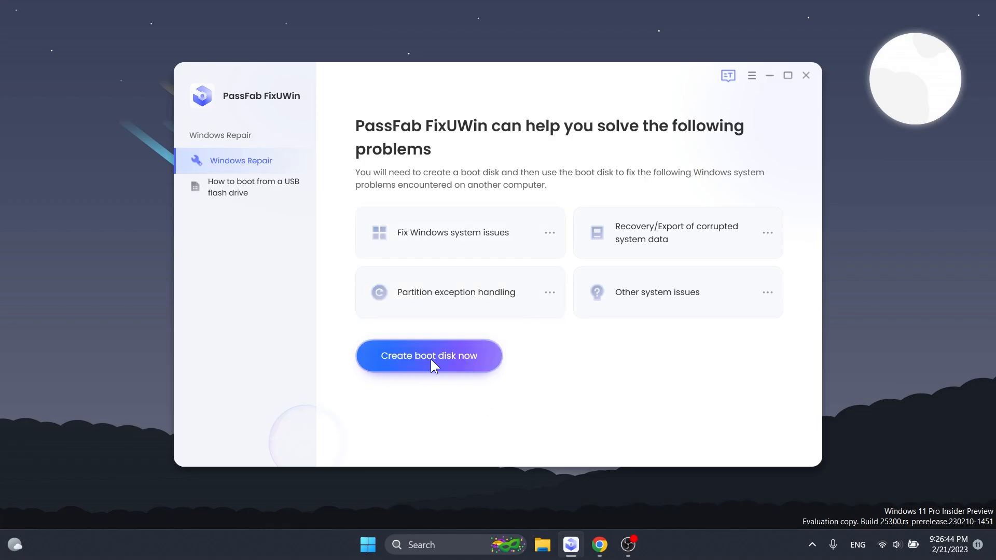
Choose Windows 11 (x64) as the system to fix and USB DISK 2.0 (F:) as the target.
{"action": "left_click", "coordinate": [429, 355]}
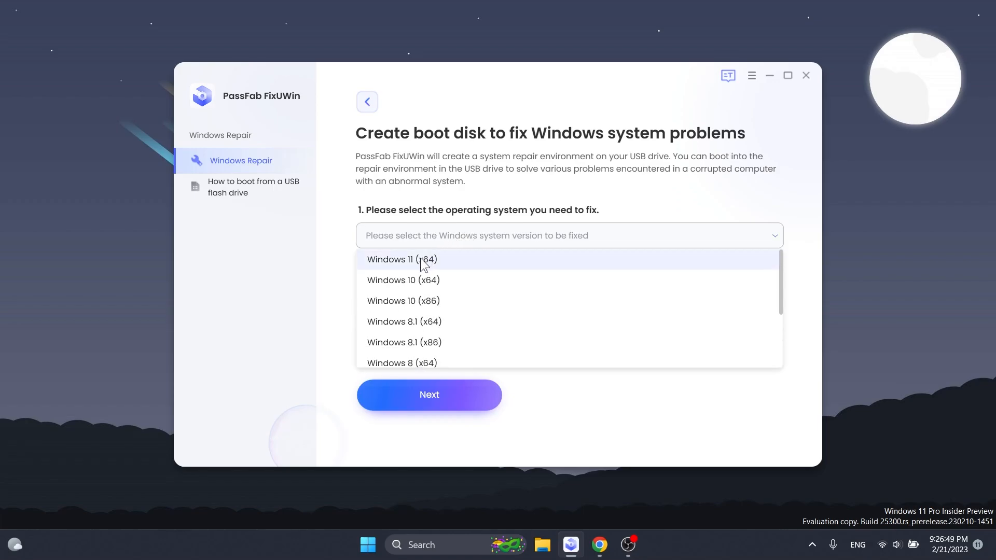
{"action": "left_click", "coordinate": [402, 260]}
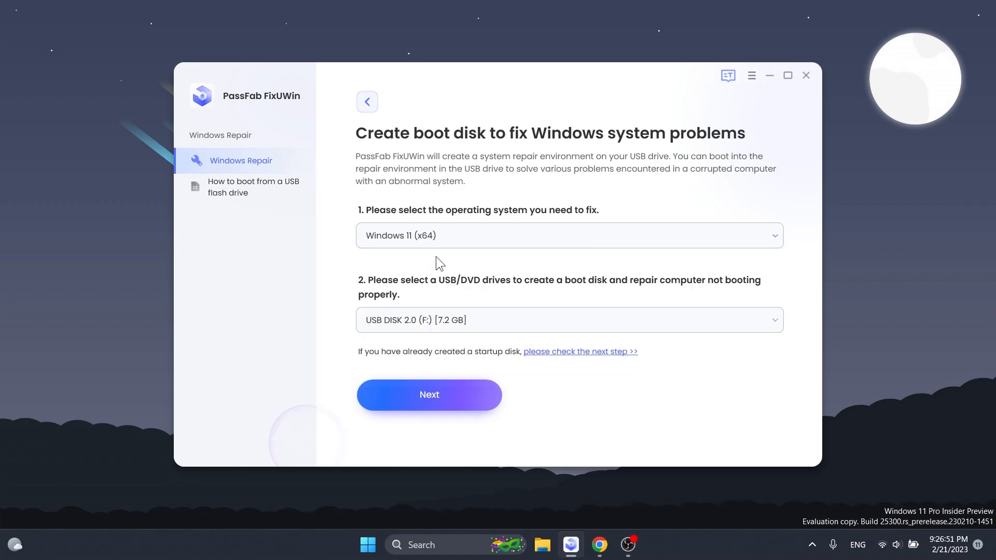
{"action": "mouse_move", "coordinate": [462, 287]}
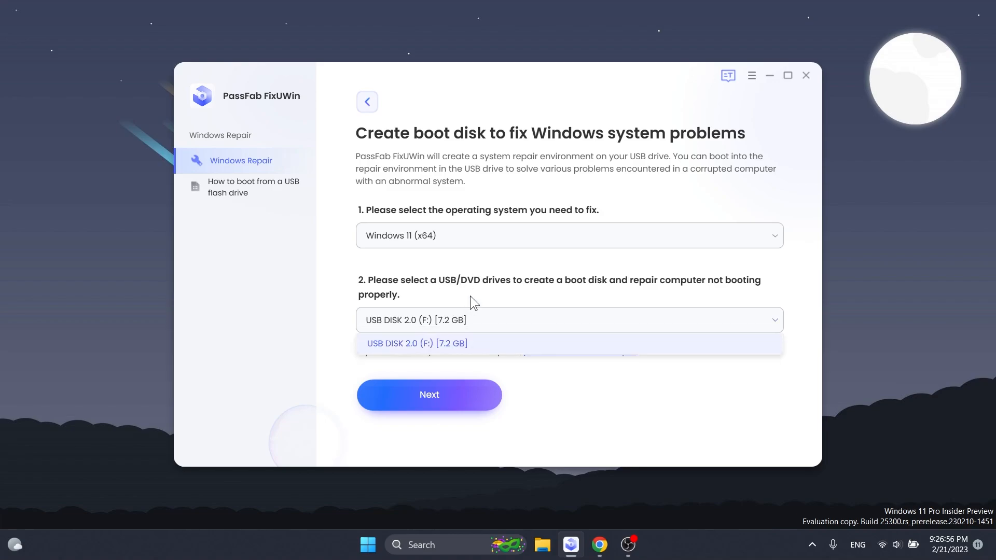
{"action": "left_click", "coordinate": [417, 343]}
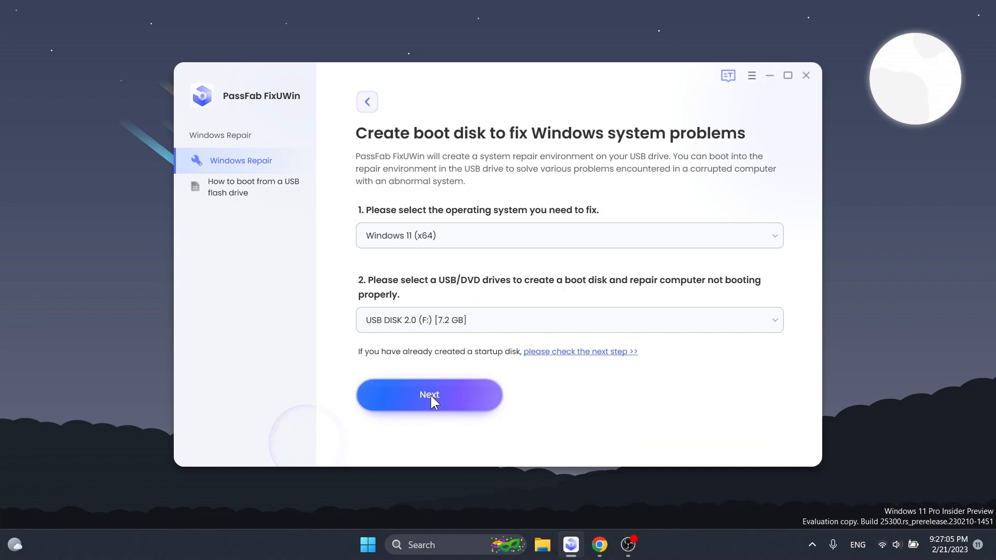
Confirm erasing the USB drive and build the boot disk until it reports success.
{"action": "left_click", "coordinate": [429, 394]}
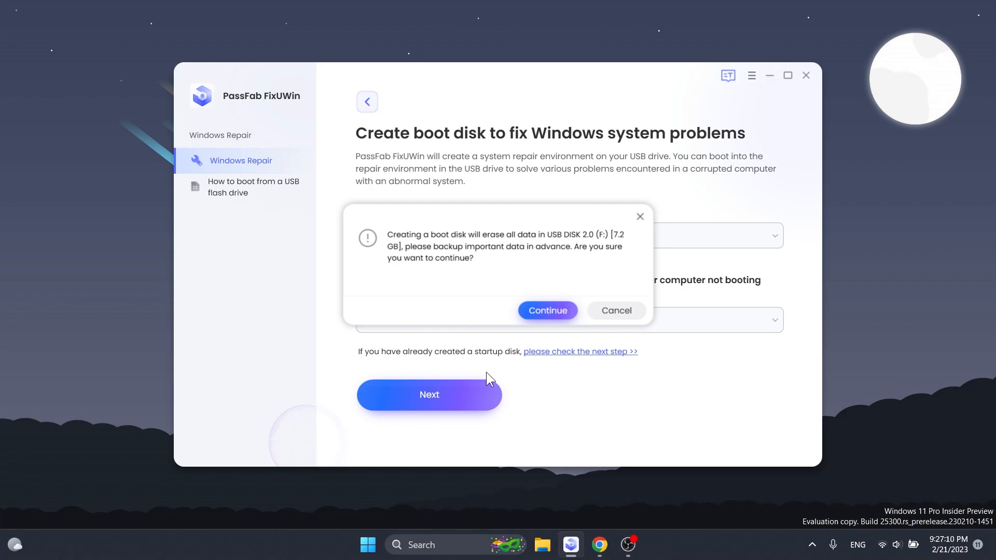
{"action": "mouse_move", "coordinate": [444, 248]}
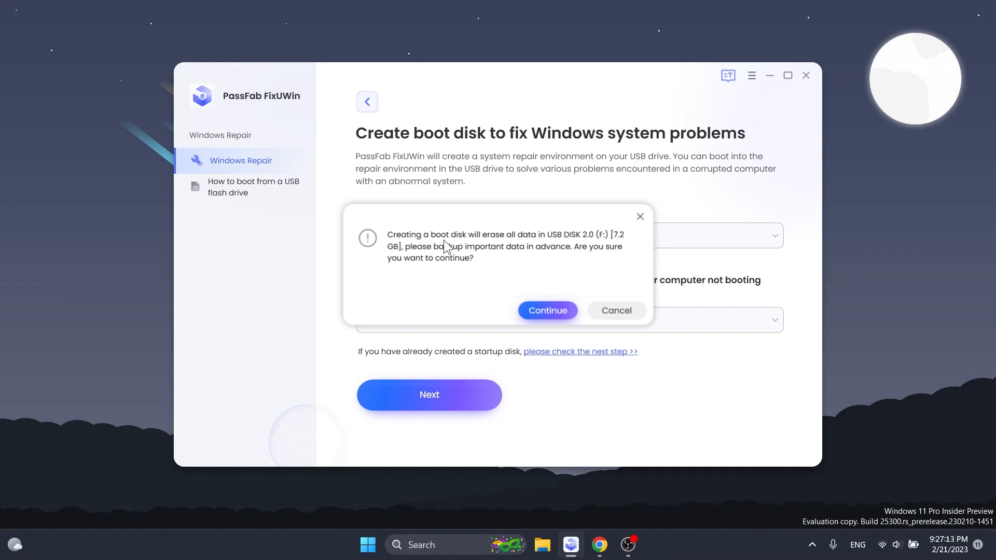
{"action": "mouse_move", "coordinate": [549, 246]}
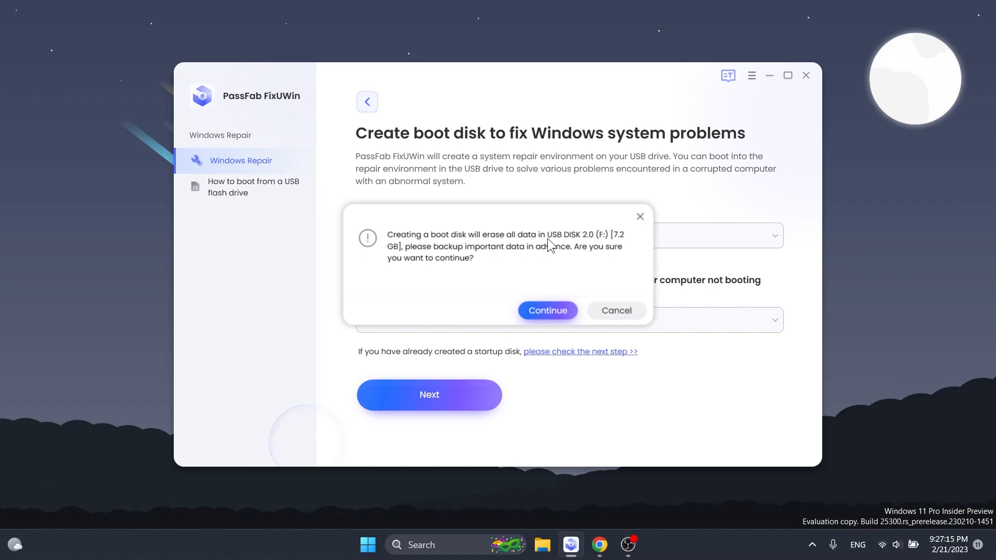
{"action": "left_click", "coordinate": [546, 311]}
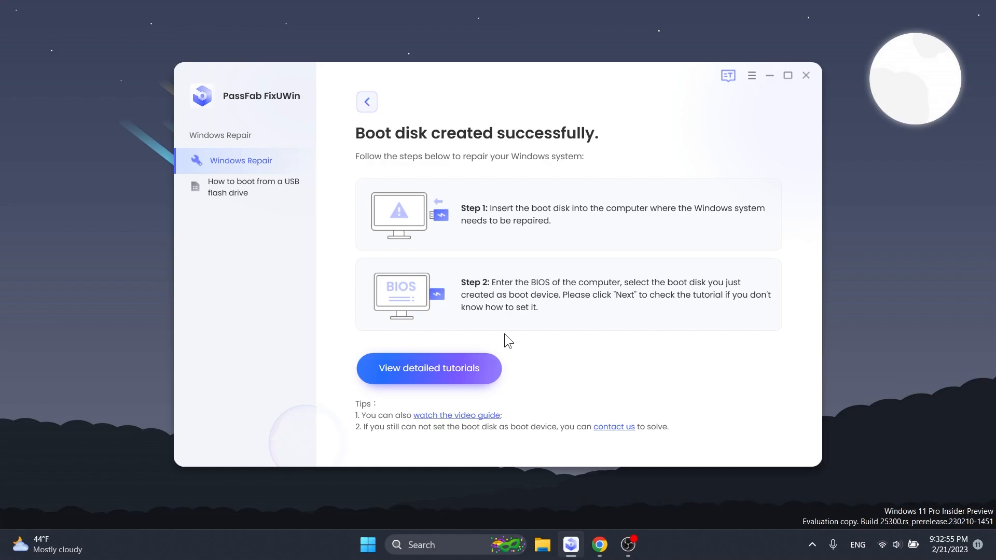
{"action": "mouse_move", "coordinate": [490, 246]}
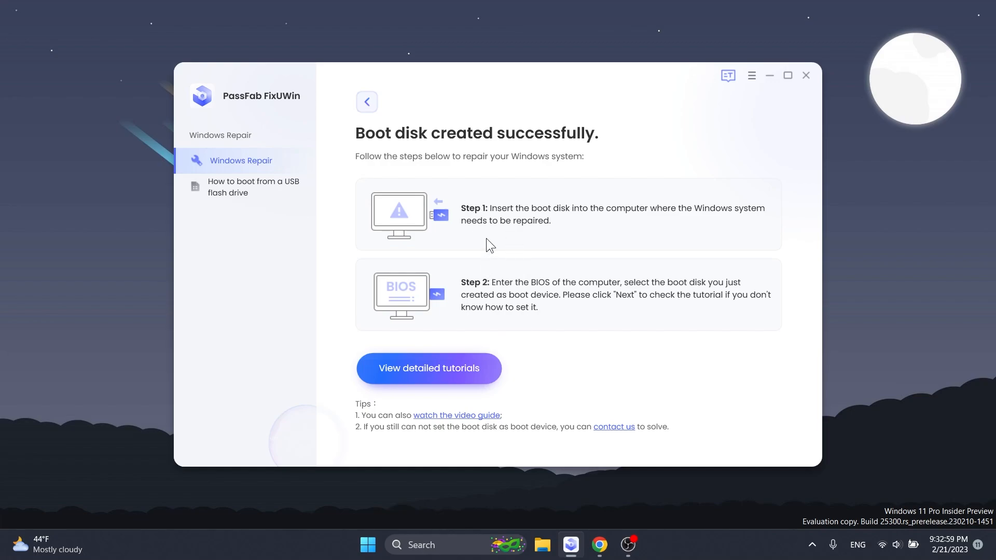
{"action": "mouse_move", "coordinate": [508, 317]}
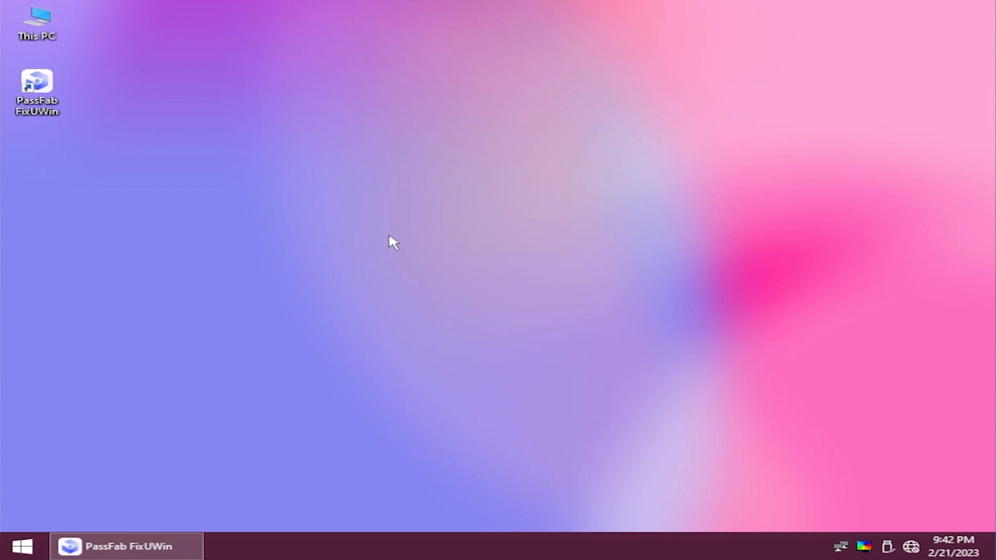
Launch PassFab FixUWin from its shortcut on the Windows PE desktop.
{"action": "left_click", "coordinate": [37, 93]}
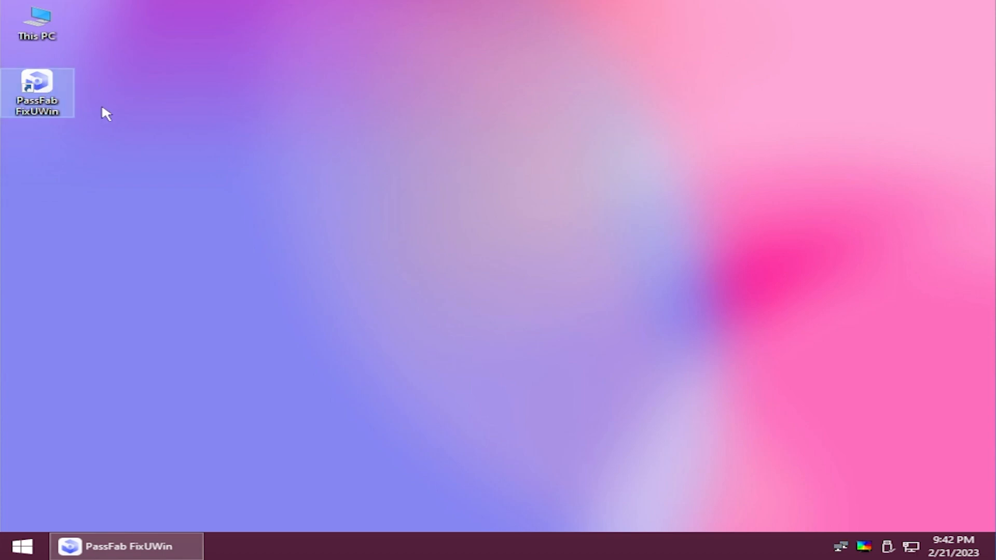
{"action": "mouse_move", "coordinate": [825, 539]}
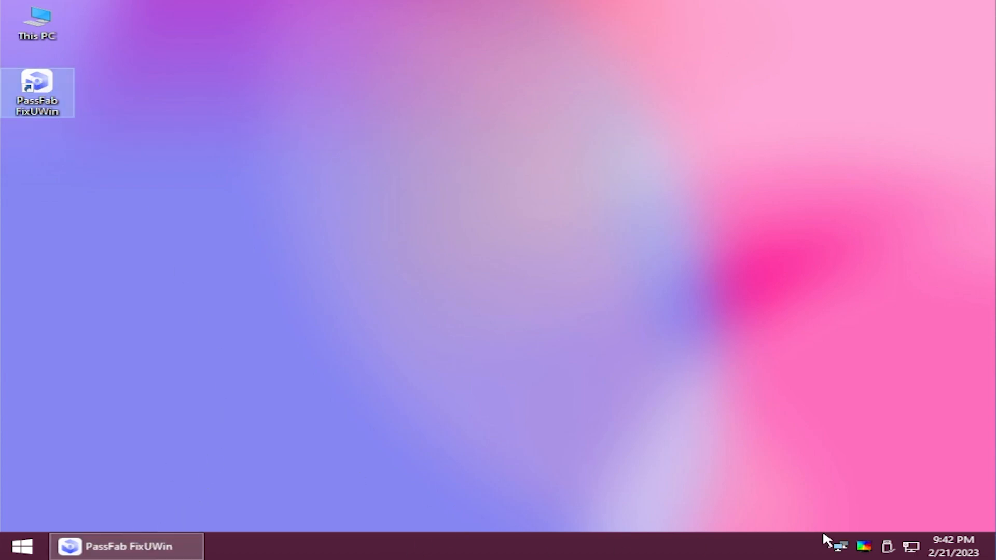
{"action": "mouse_move", "coordinate": [283, 552]}
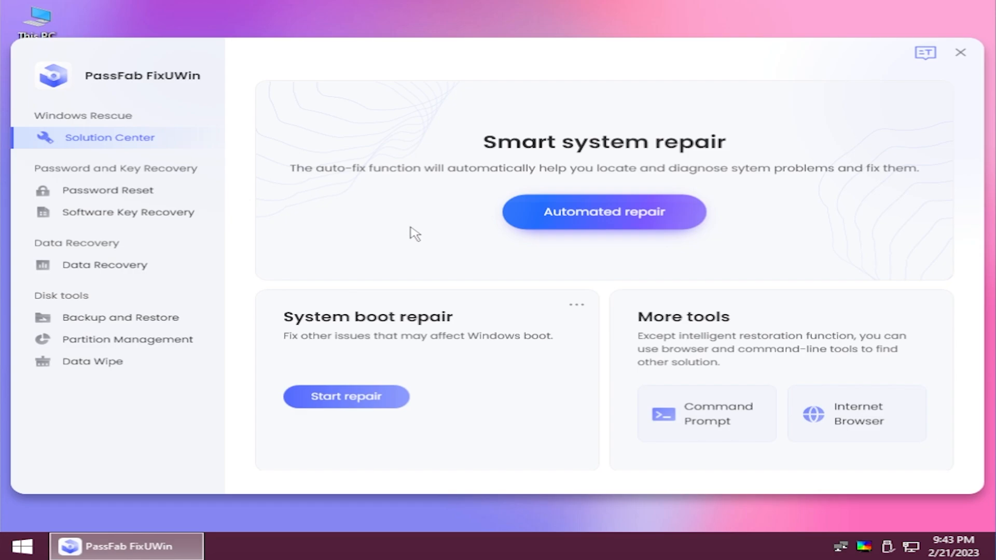
{"action": "mouse_move", "coordinate": [157, 136]}
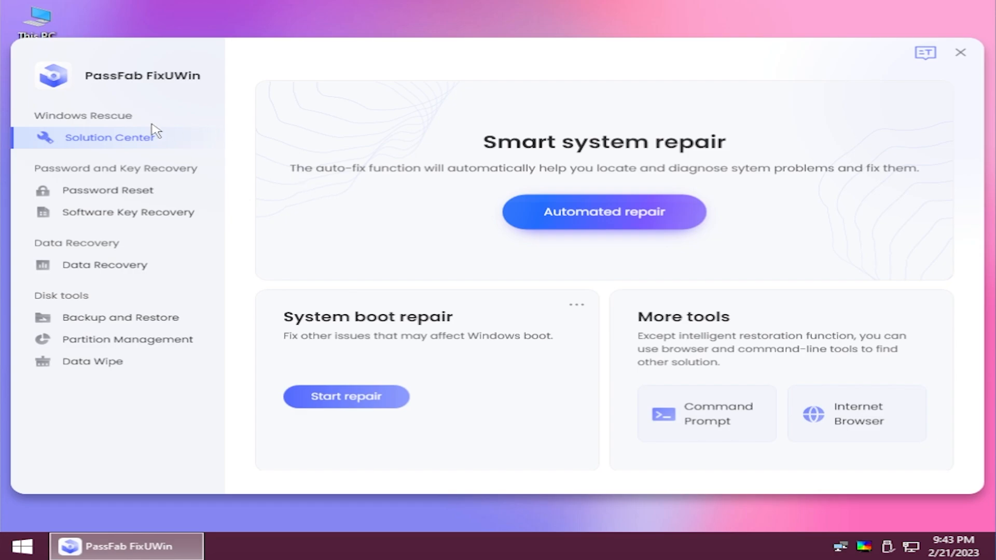
{"action": "mouse_move", "coordinate": [687, 158]}
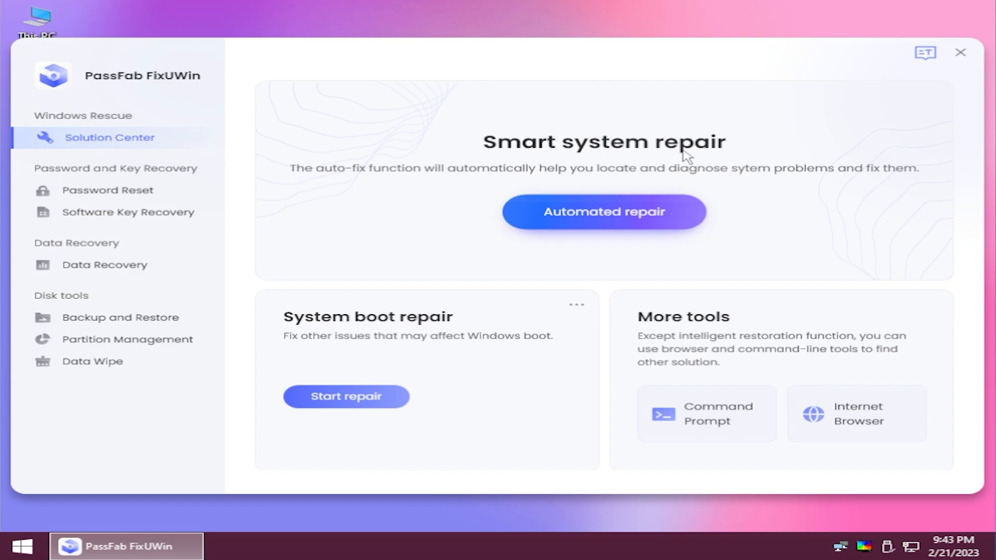
{"action": "mouse_move", "coordinate": [435, 326]}
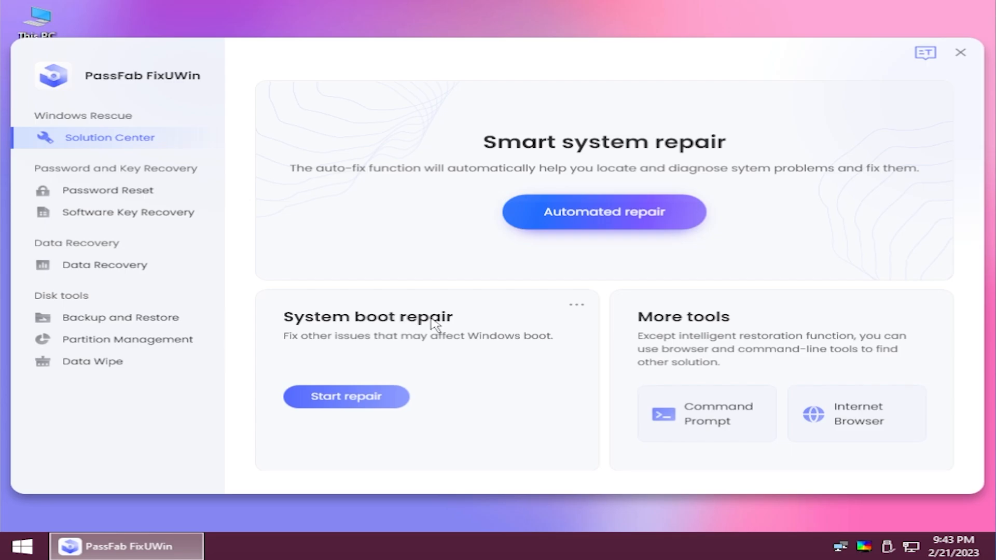
{"action": "left_click", "coordinate": [108, 190]}
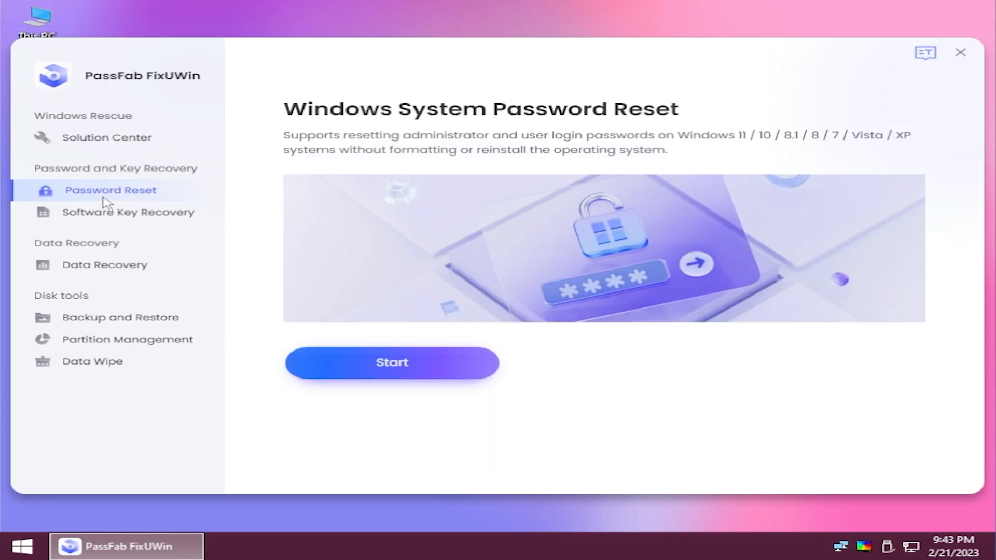
{"action": "left_click", "coordinate": [127, 212]}
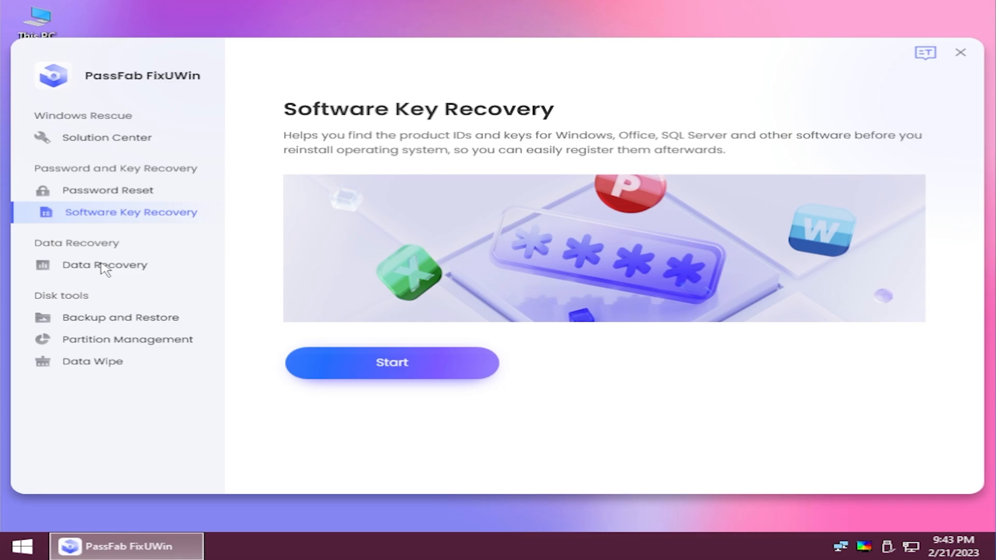
{"action": "left_click", "coordinate": [128, 339]}
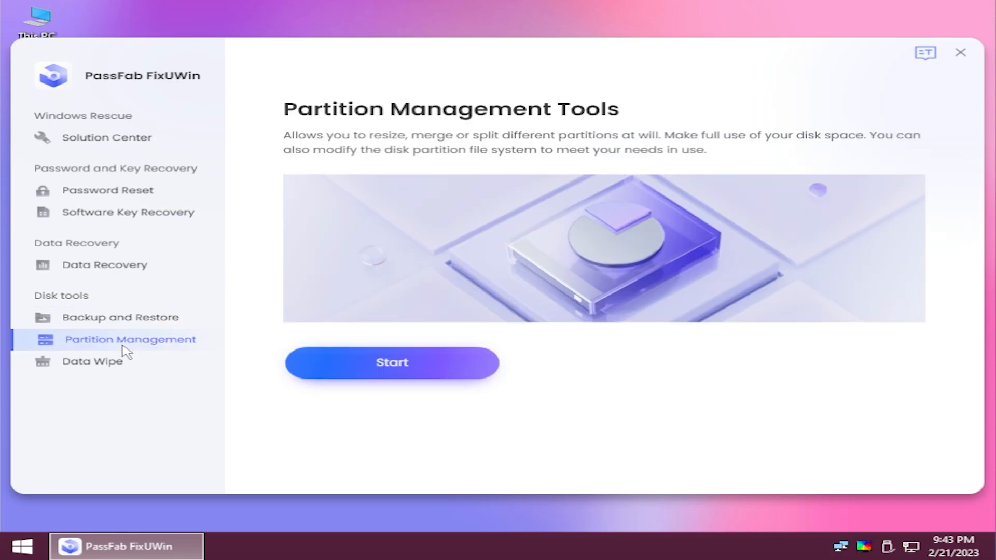
{"action": "left_click", "coordinate": [109, 137]}
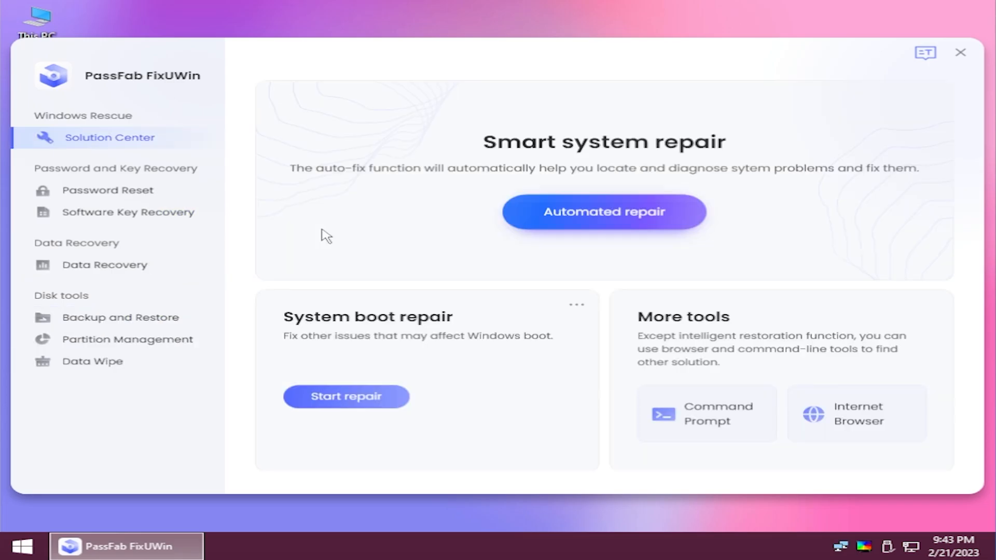
{"action": "mouse_move", "coordinate": [447, 246]}
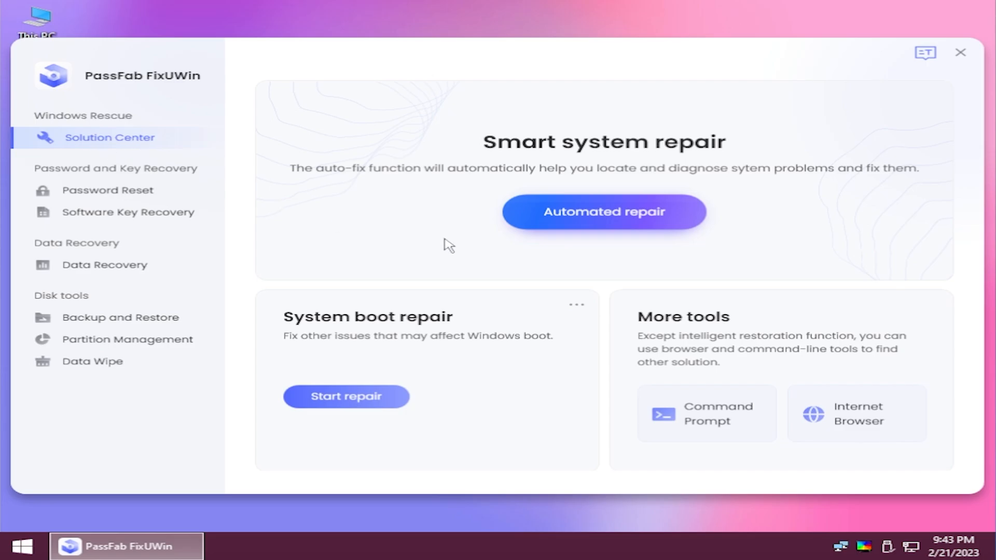
{"action": "left_click", "coordinate": [603, 211]}
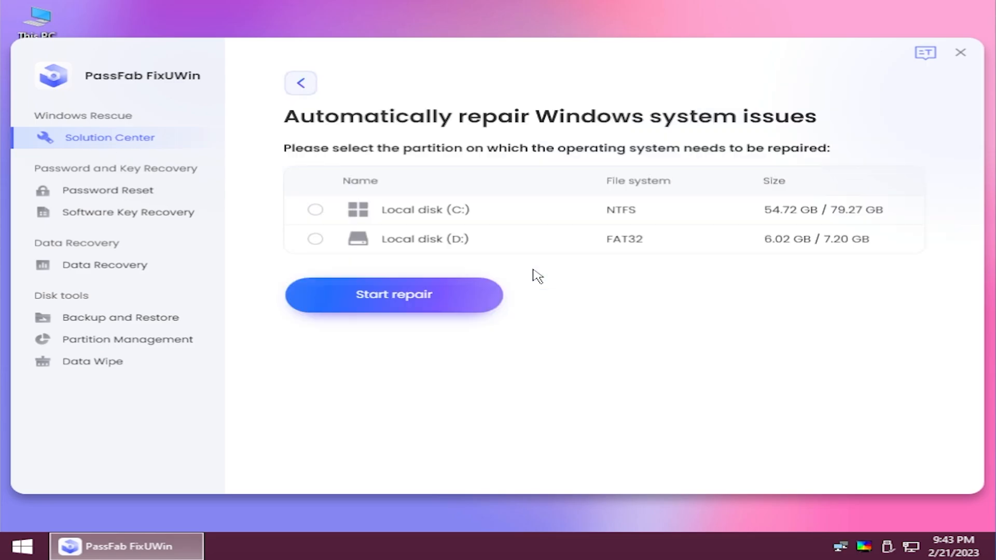
Run the automated sfc repair on Local disk (C:), then go back to Solution Center.
{"action": "left_click", "coordinate": [394, 294]}
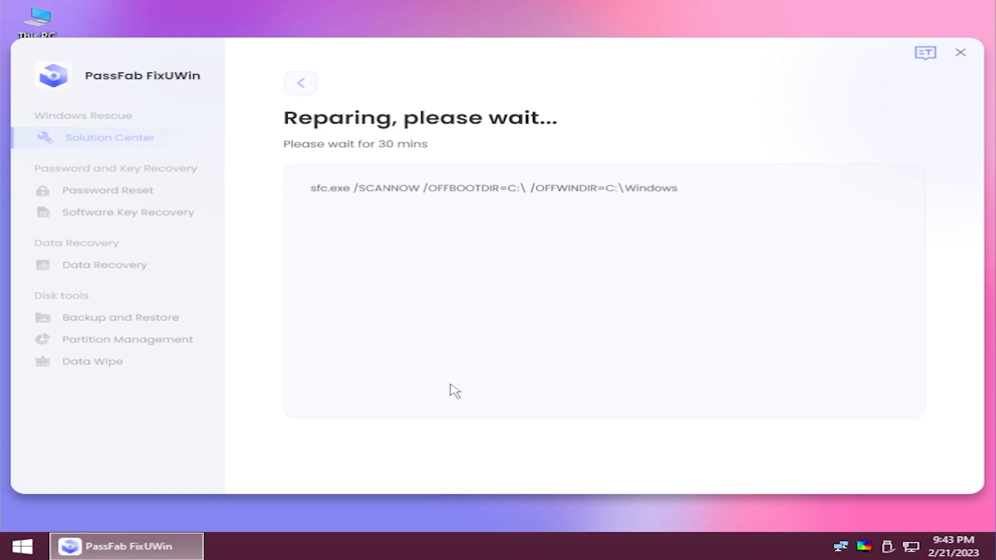
{"action": "mouse_move", "coordinate": [390, 162]}
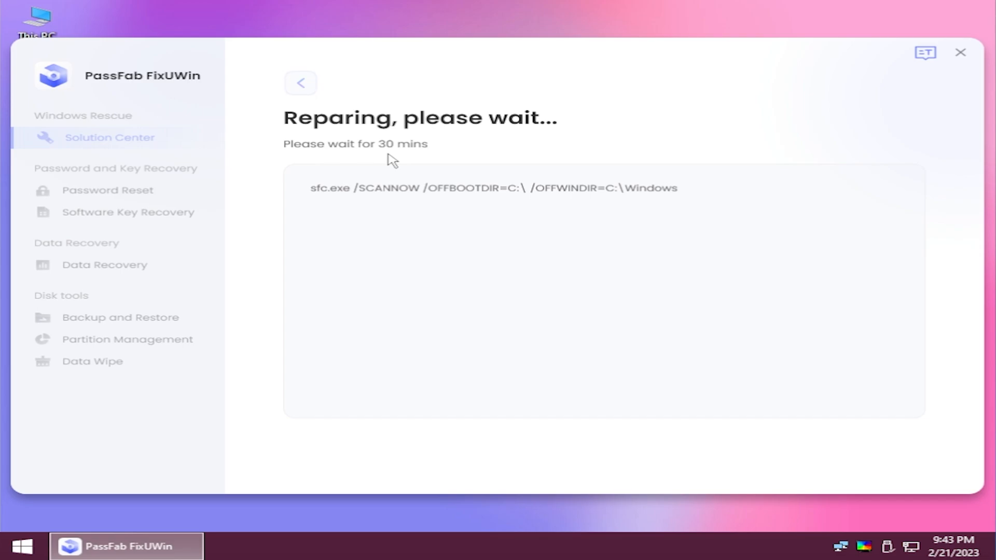
{"action": "mouse_move", "coordinate": [393, 203]}
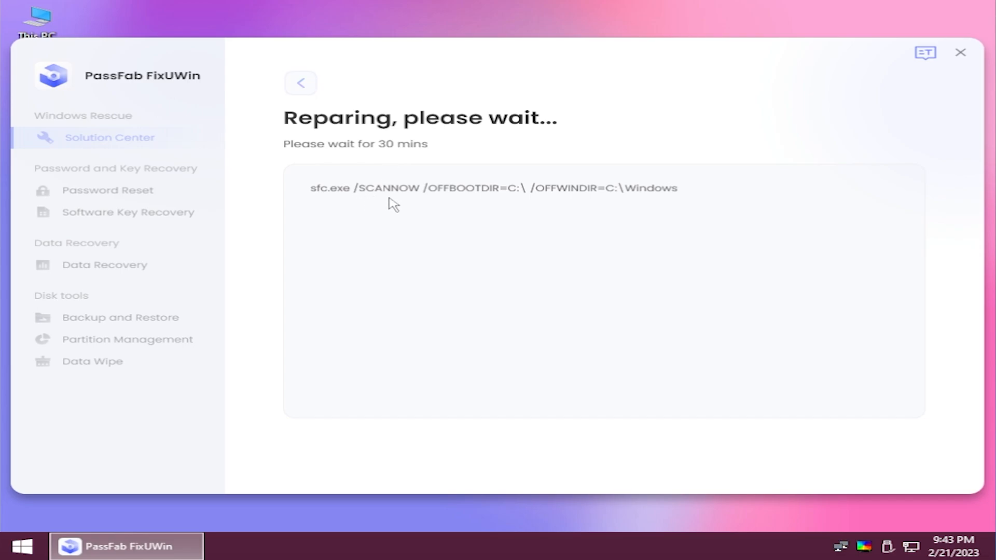
{"action": "mouse_move", "coordinate": [392, 201]}
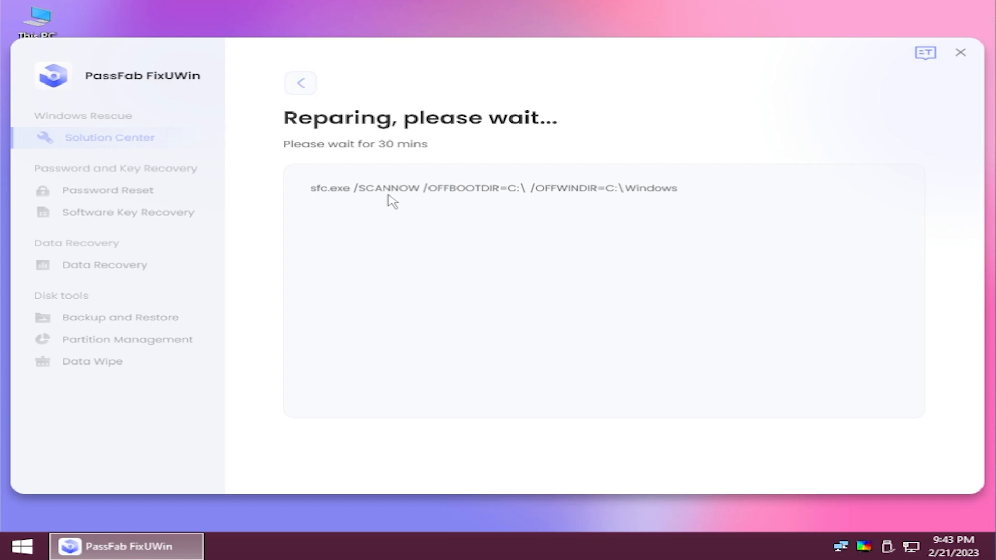
{"action": "mouse_move", "coordinate": [375, 164]}
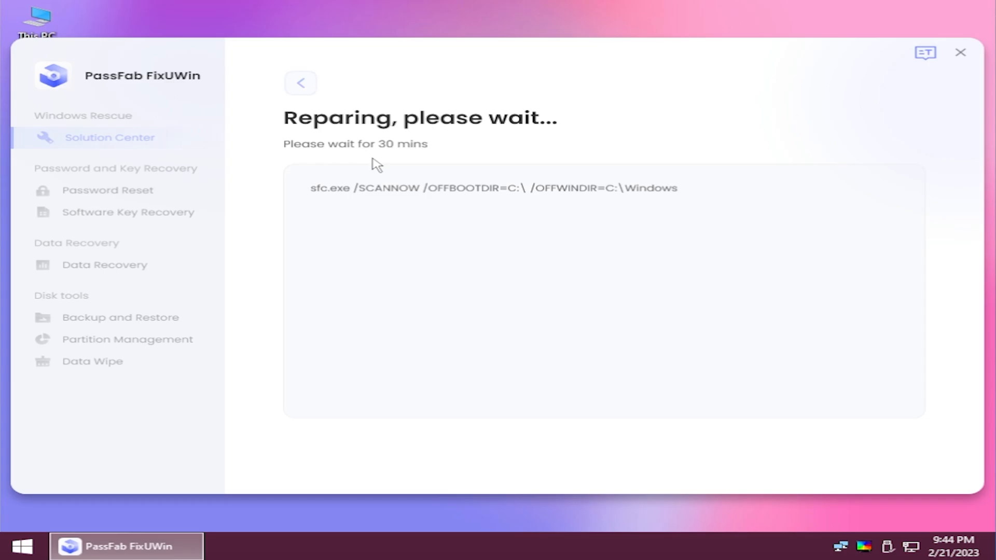
{"action": "left_click", "coordinate": [299, 83]}
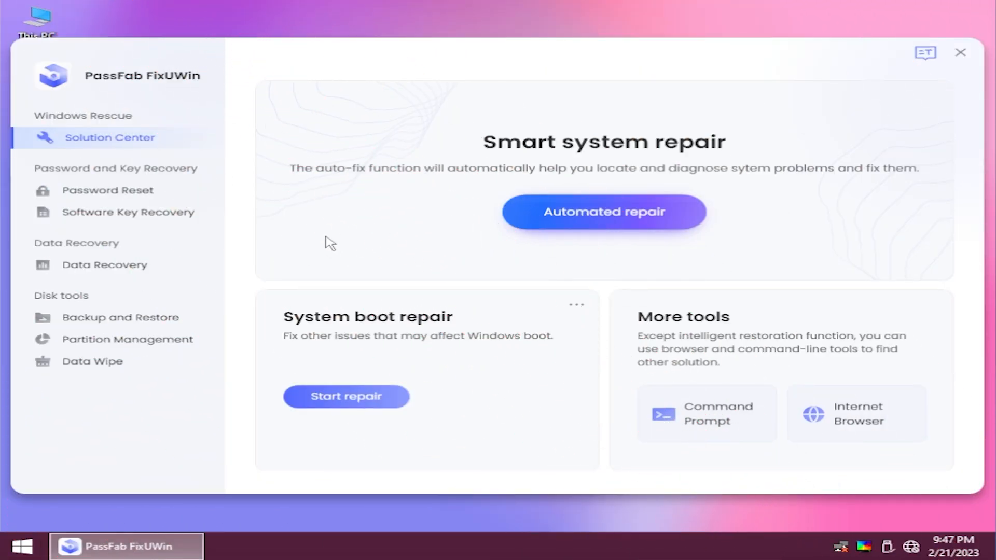
{"action": "mouse_move", "coordinate": [418, 328]}
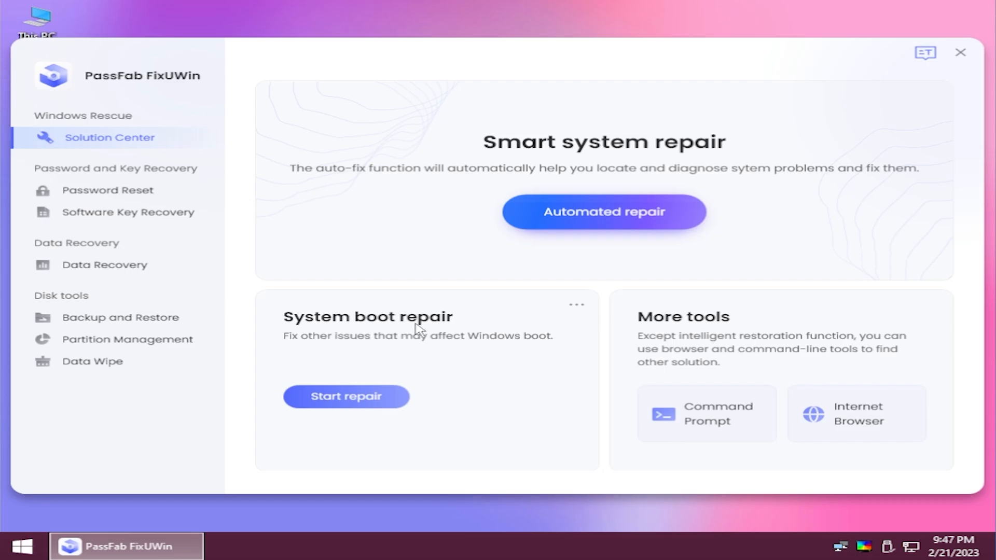
{"action": "mouse_move", "coordinate": [346, 396]}
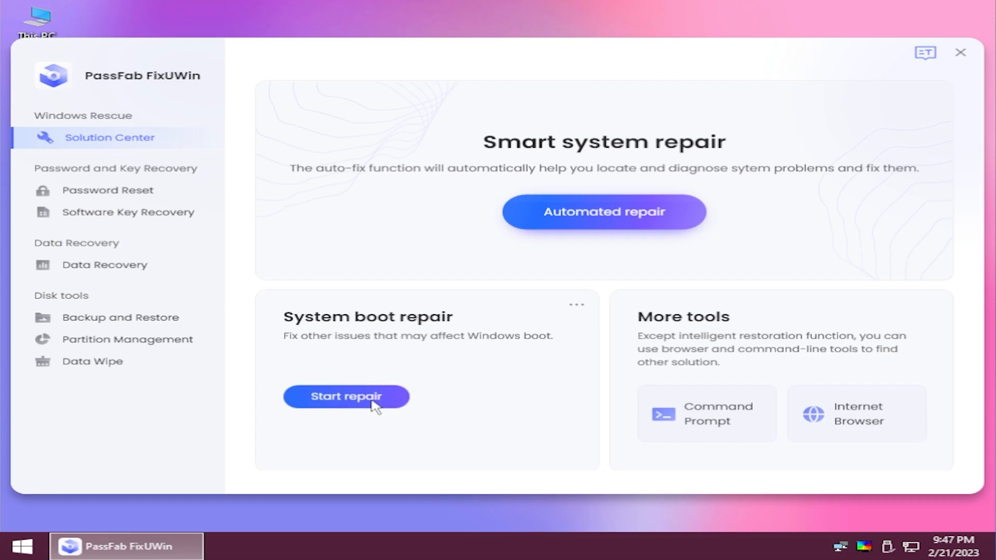
Start system boot repair on Local disk (C:), reaching the restart confirmation prompt.
{"action": "left_click", "coordinate": [345, 396]}
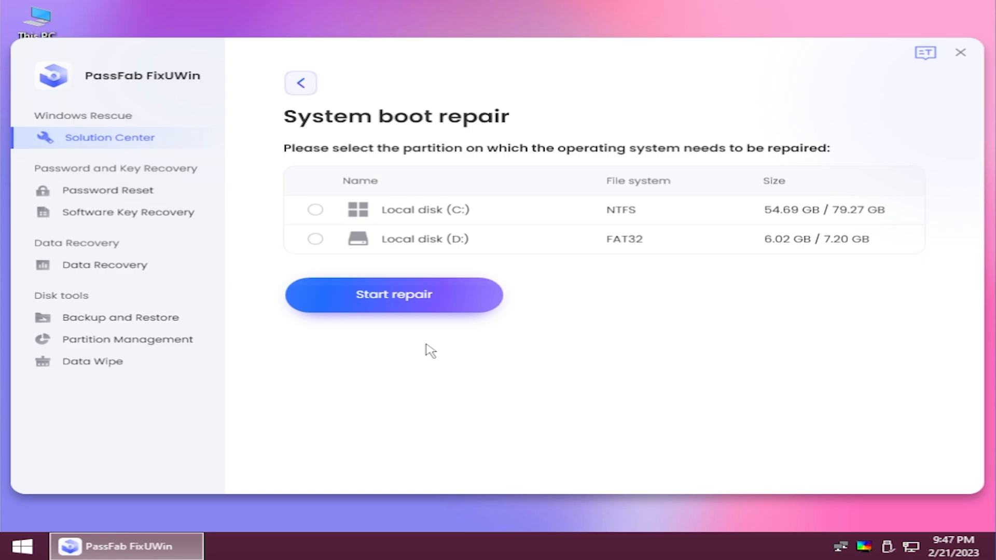
{"action": "left_click", "coordinate": [314, 210]}
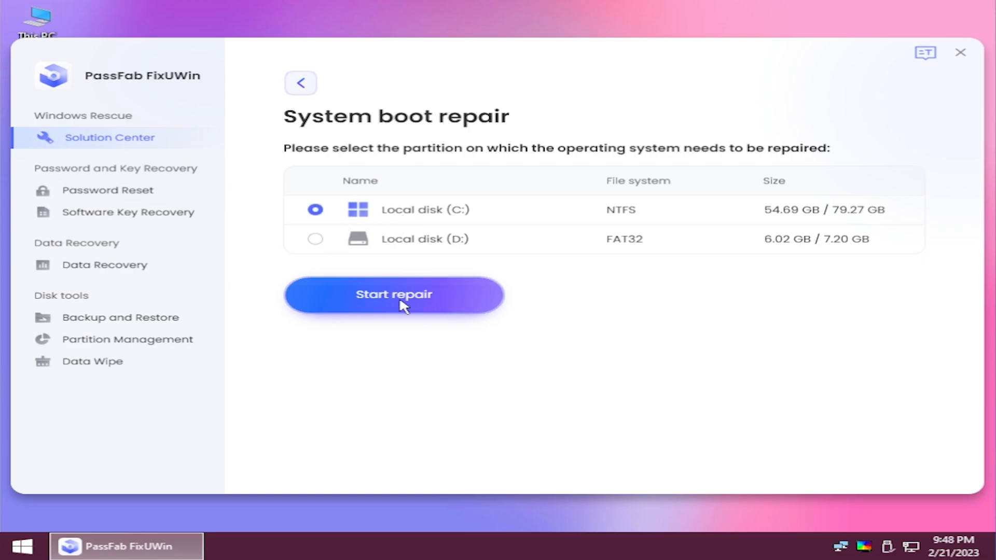
{"action": "left_click", "coordinate": [393, 294]}
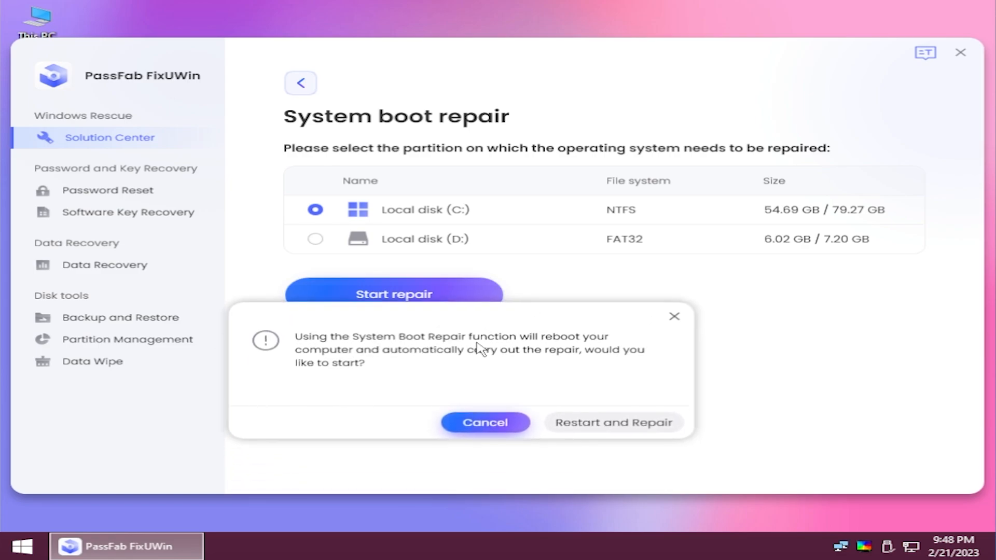
{"action": "mouse_move", "coordinate": [405, 364]}
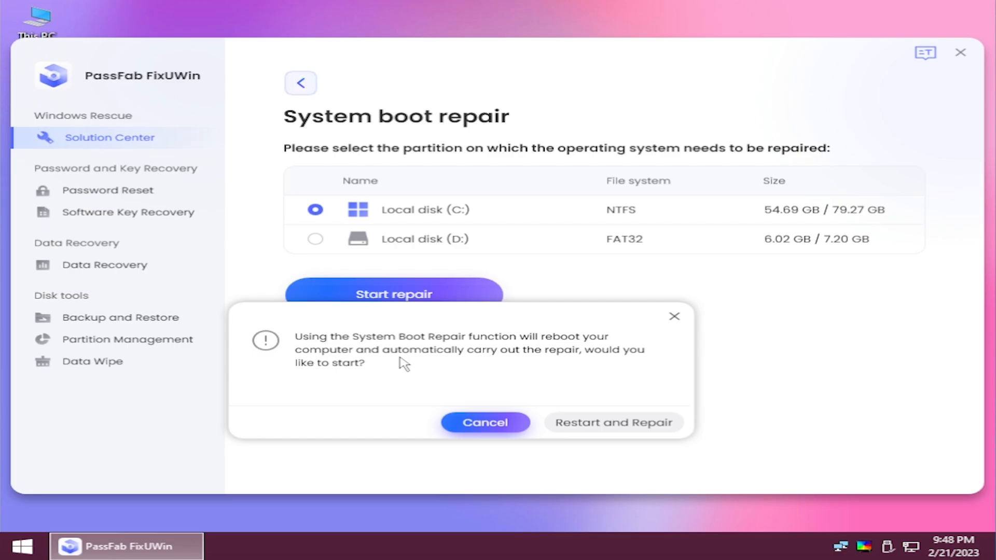
{"action": "mouse_move", "coordinate": [453, 332]}
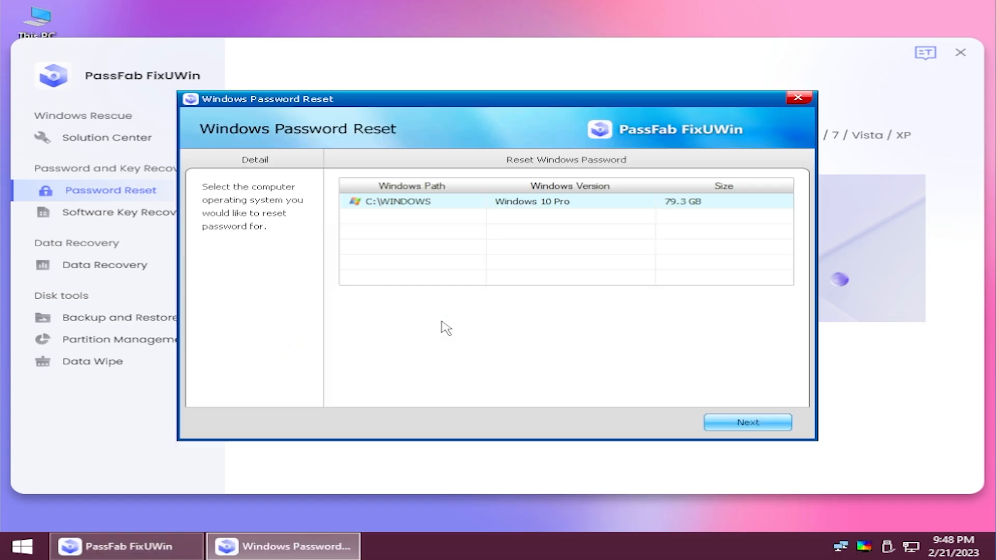
View the Windows user accounts for C:\WINDOWS, then switch to Software Key Recovery.
{"action": "left_click", "coordinate": [747, 422]}
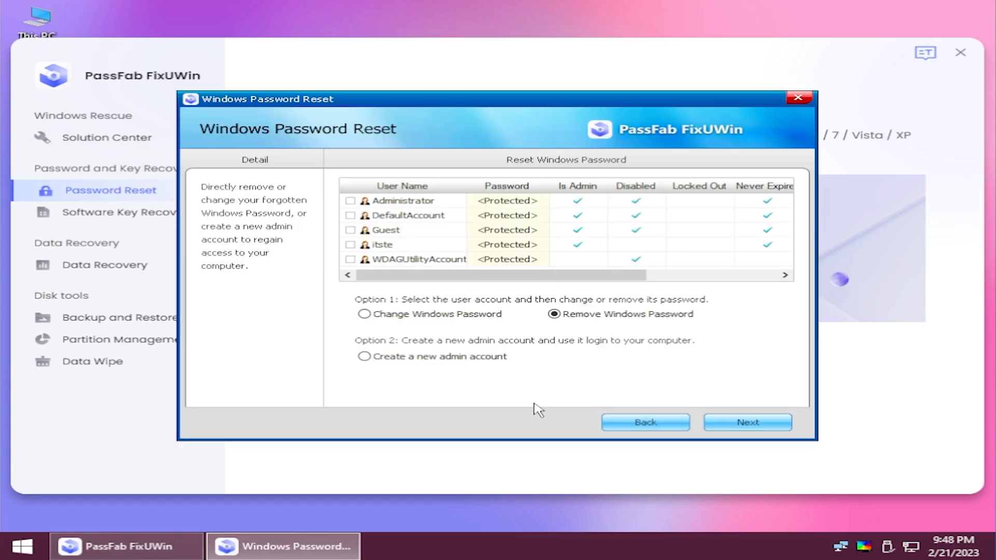
{"action": "mouse_move", "coordinate": [410, 204]}
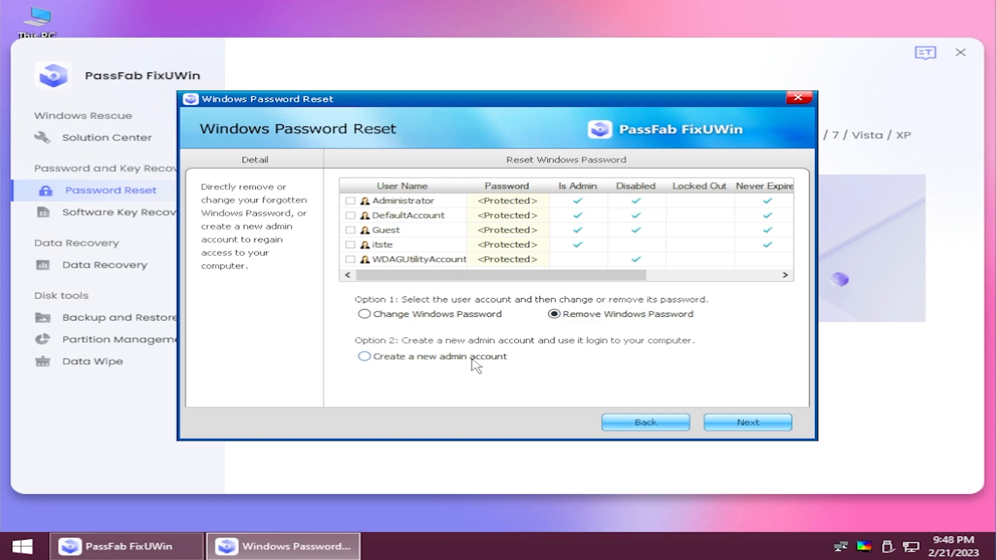
{"action": "left_click", "coordinate": [130, 212]}
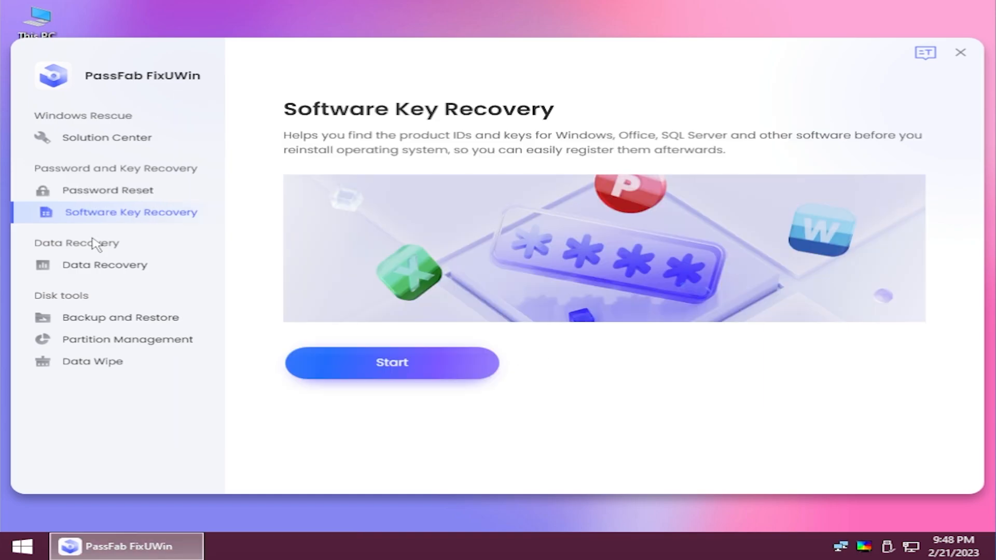
Browse Data Recovery, Backup and Restore, and Data Wipe, then return to Solution Center.
{"action": "left_click", "coordinate": [105, 265]}
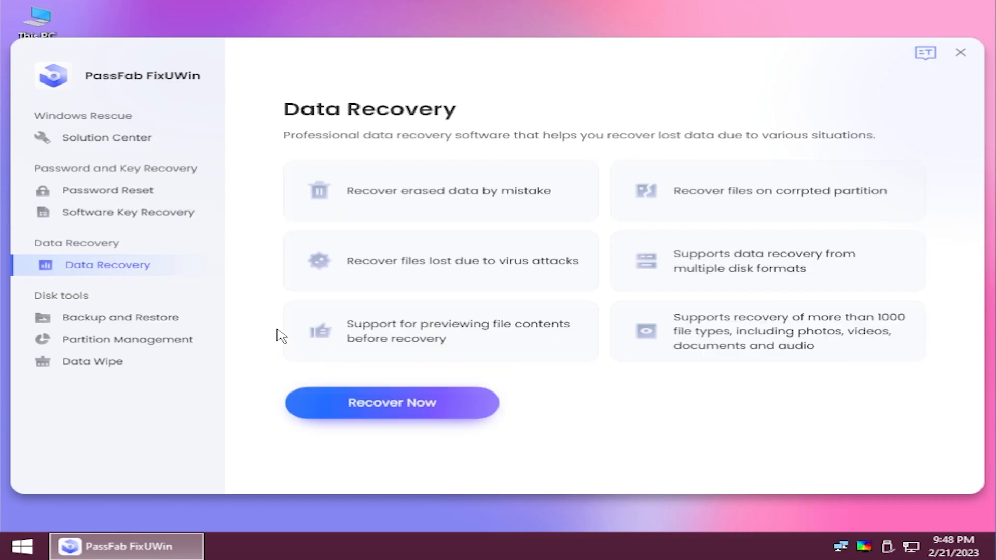
{"action": "mouse_move", "coordinate": [433, 215]}
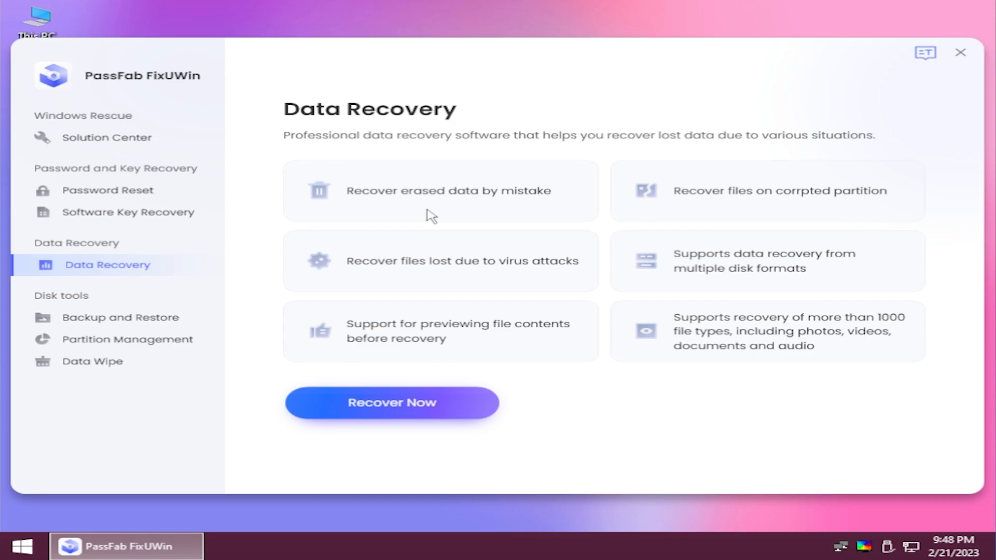
{"action": "left_click", "coordinate": [119, 317]}
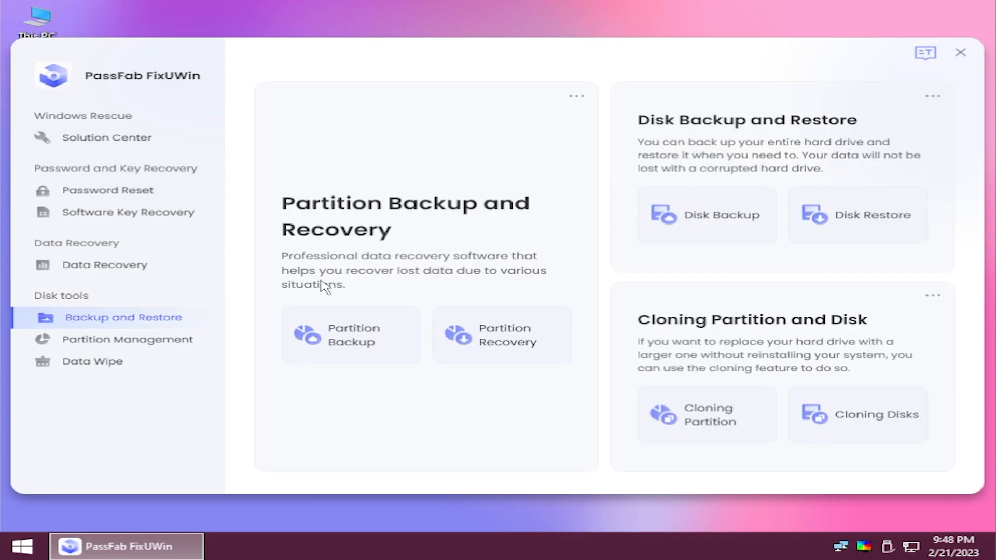
{"action": "left_click", "coordinate": [92, 361]}
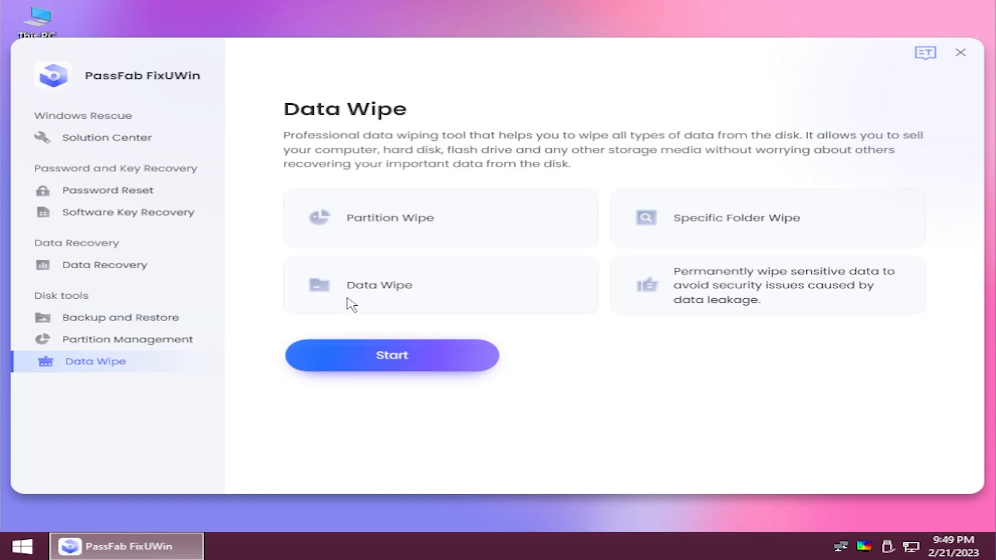
{"action": "mouse_move", "coordinate": [521, 242]}
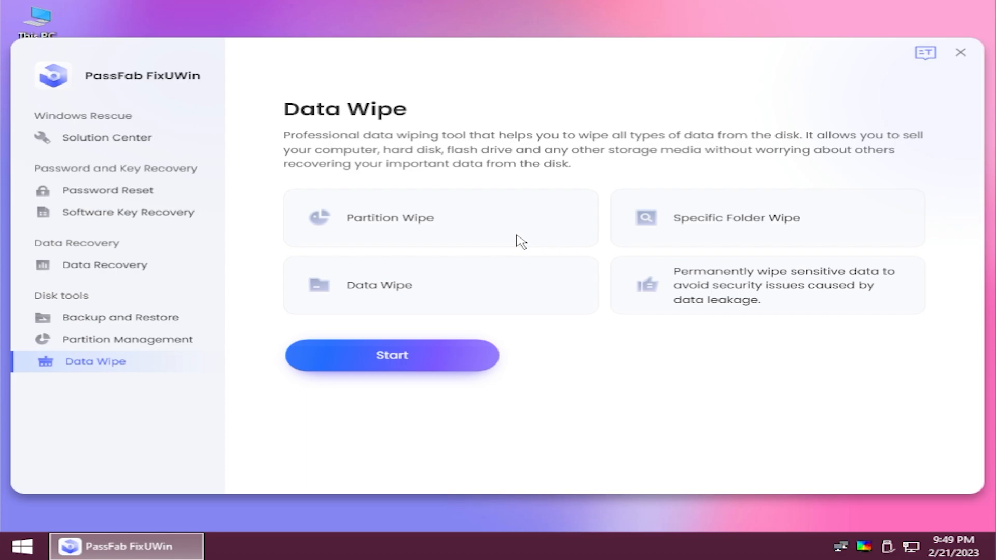
{"action": "left_click", "coordinate": [107, 136]}
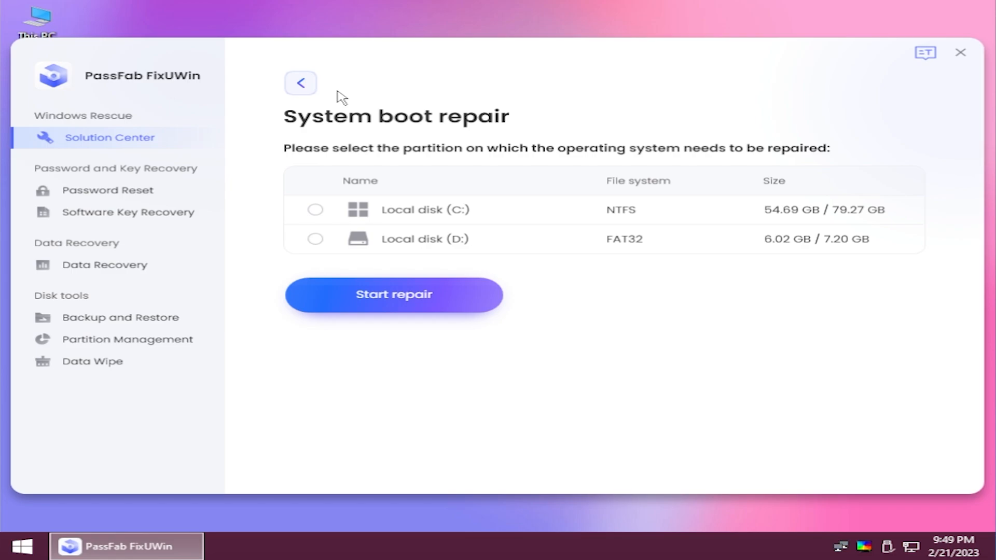
Minimize the FixUWin window to the desktop and interact with the end screen that appears.
{"action": "left_click", "coordinate": [959, 52]}
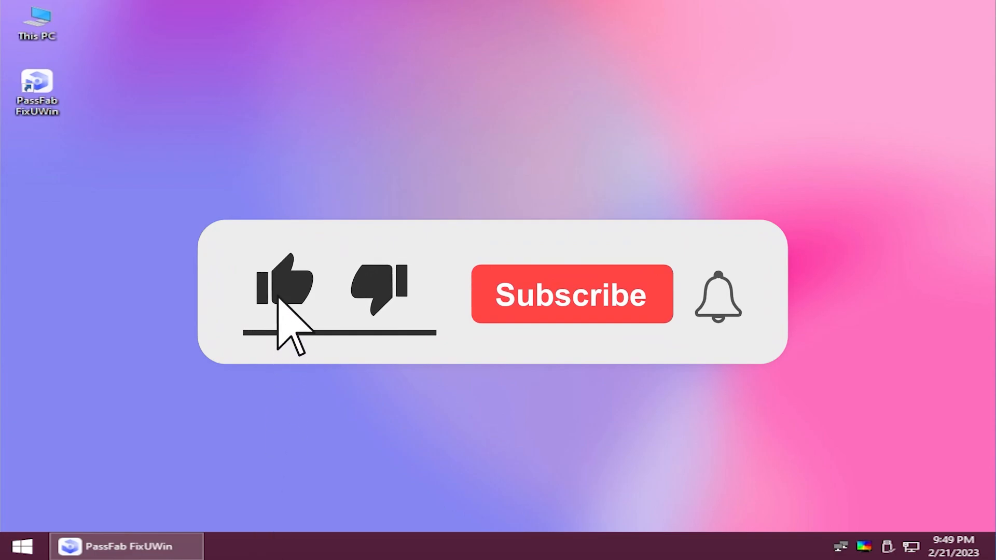
{"action": "left_click", "coordinate": [569, 294]}
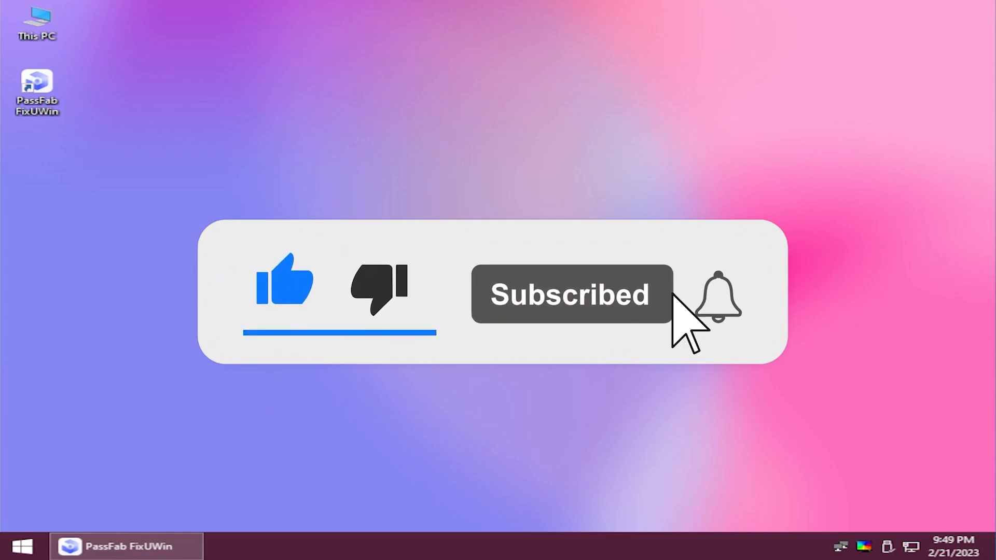
{"action": "left_click", "coordinate": [718, 294]}
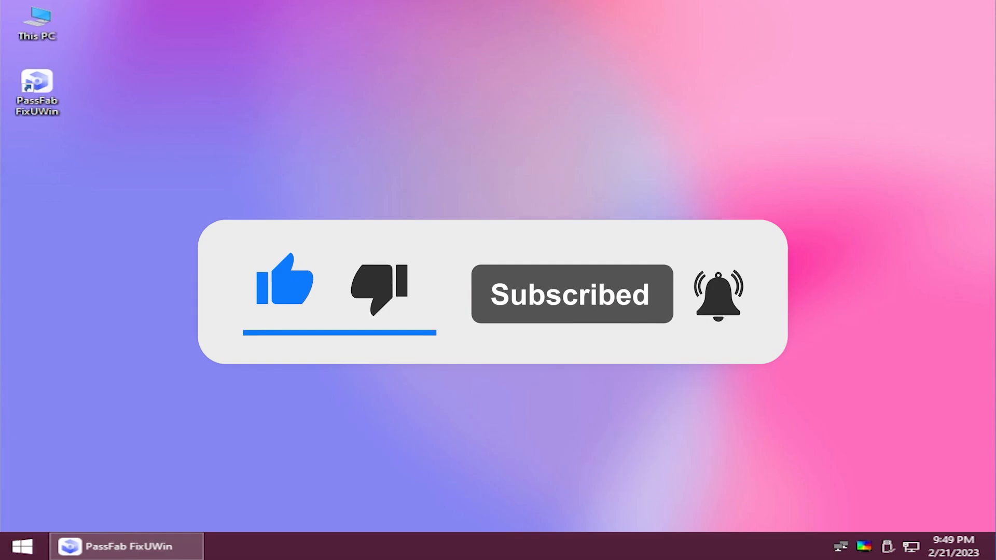